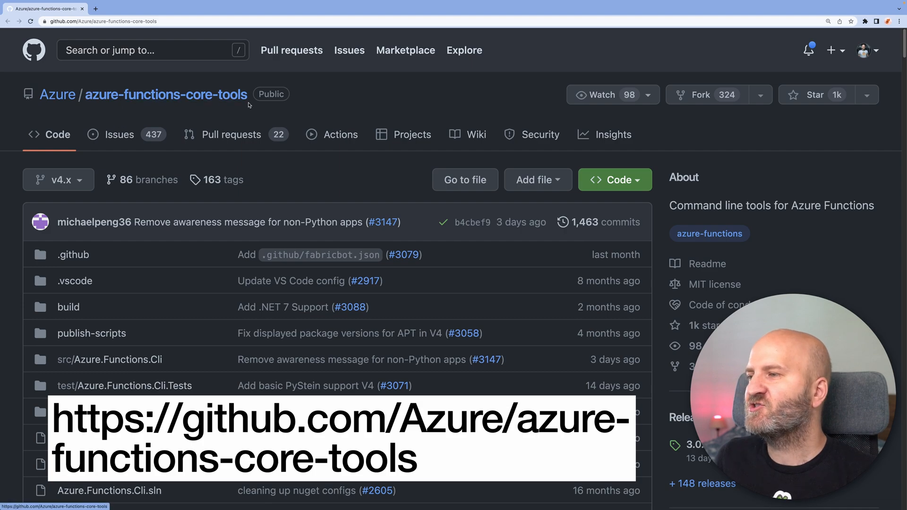
pyautogui.moveTo(294, 217)
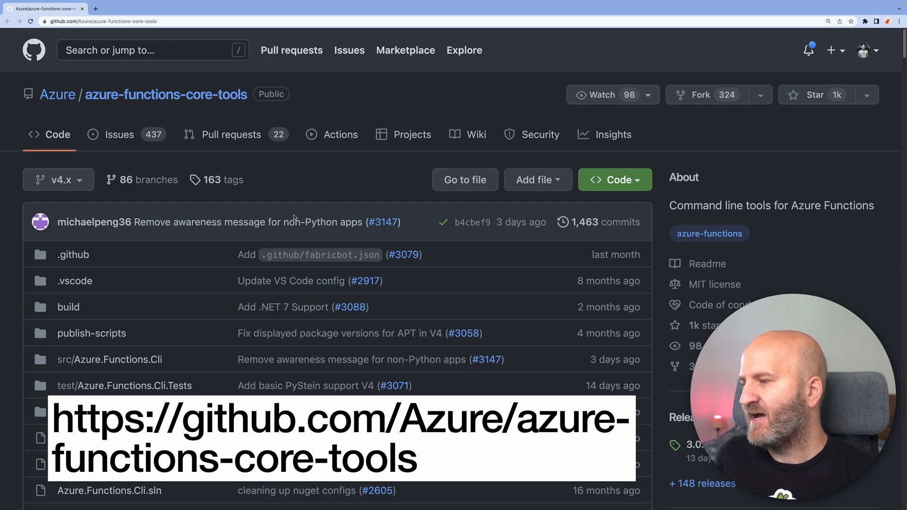
# - Locate the Mac Homebrew section of the Core Tools README and select the v4 brew install command
pyautogui.scroll(-3)
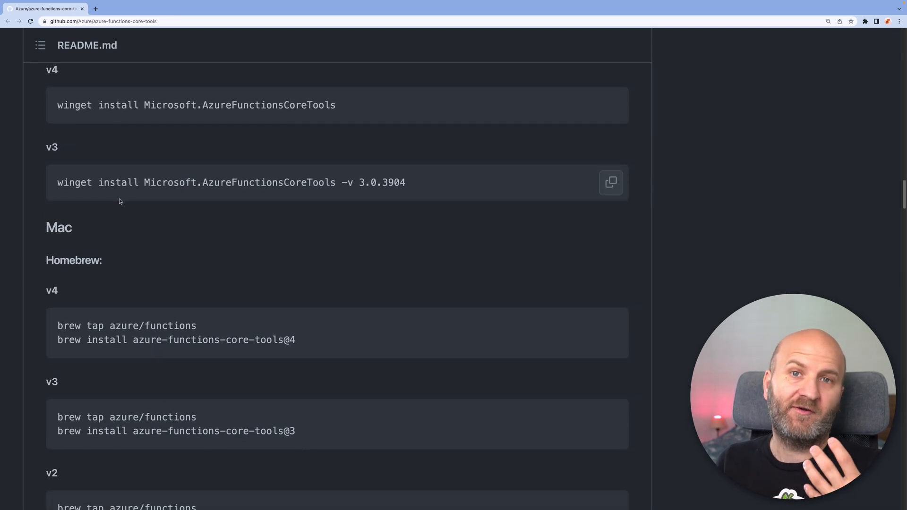
pyautogui.doubleClick(58, 227)
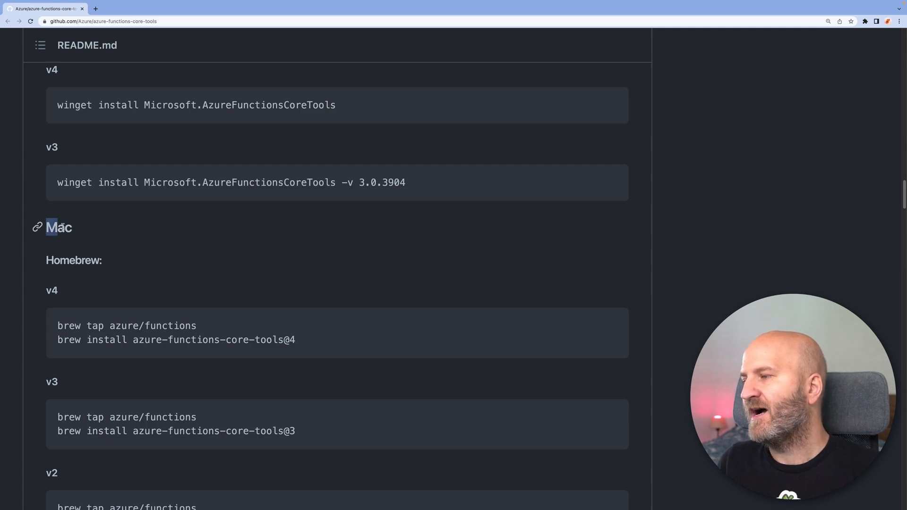
pyautogui.scroll(-3)
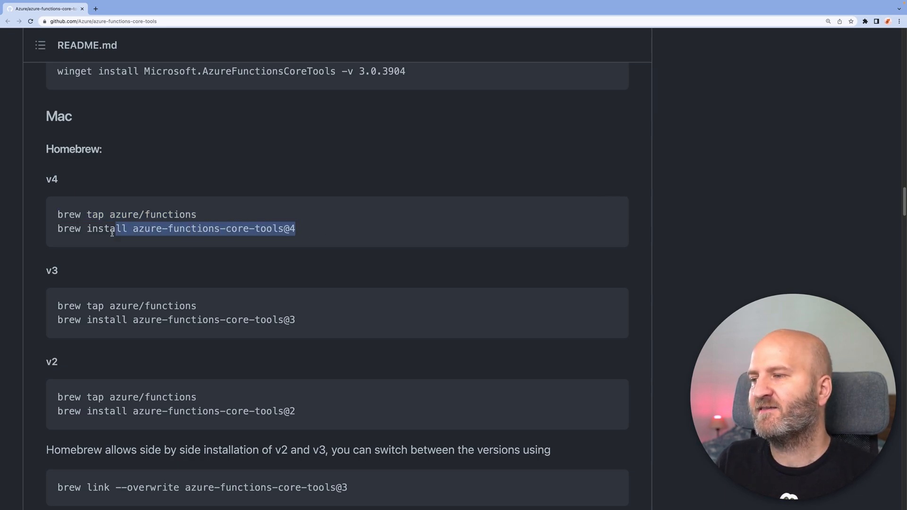
pyautogui.moveTo(116, 229); pyautogui.dragTo(57, 229)
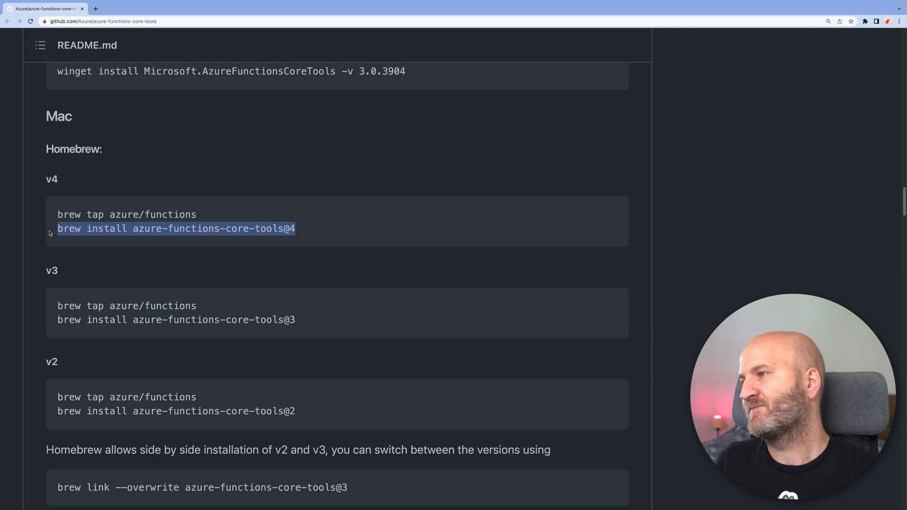
pyautogui.click(103, 22)
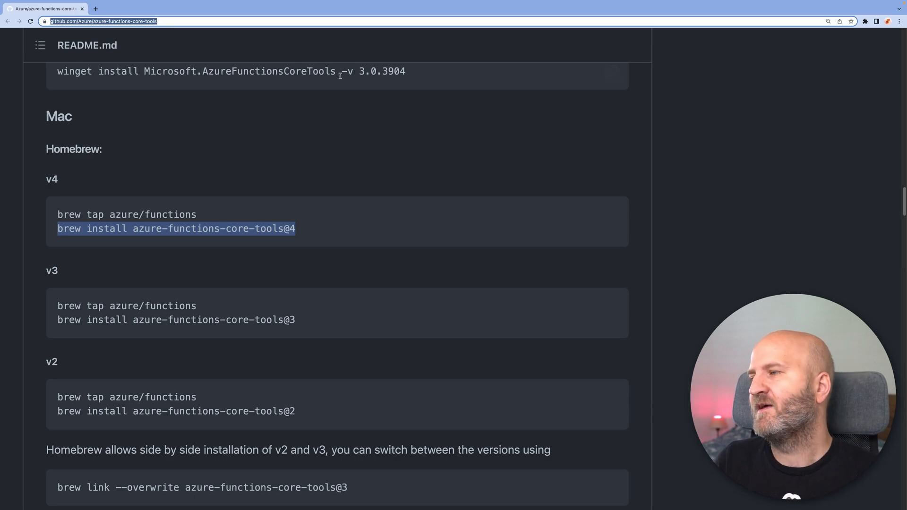
pyautogui.moveTo(380, 87)
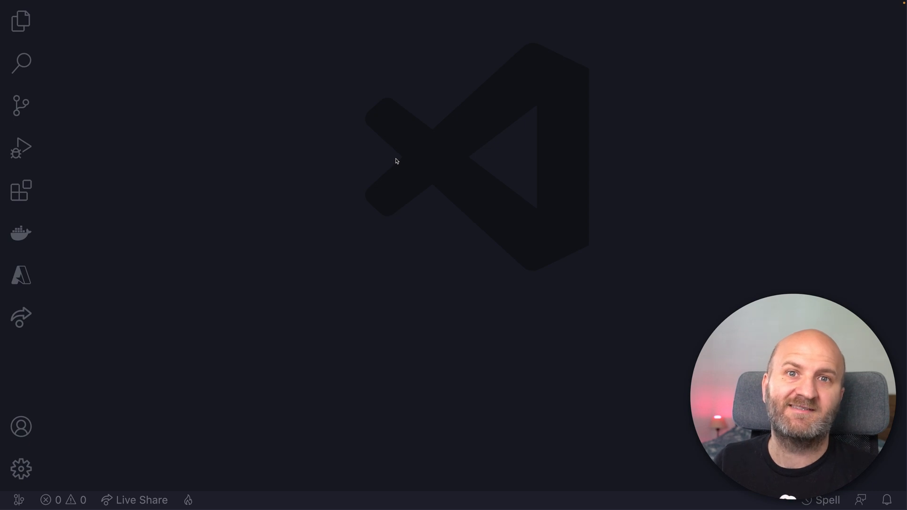
pyautogui.moveTo(487, 251)
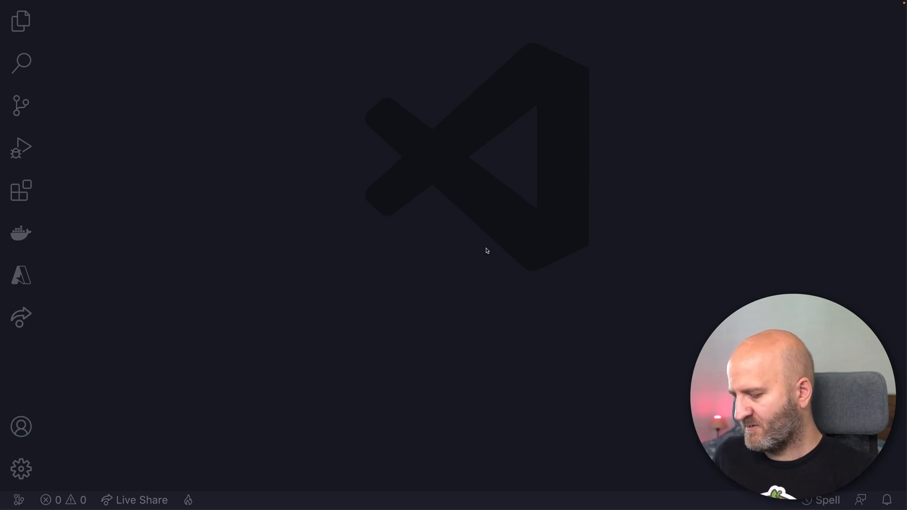
# - Run dotnet new -i HotChocolate.Templates::13.0.0-preview.51 in a terminal in the AzfDemo folder
pyautogui.press('Ctrl+`')
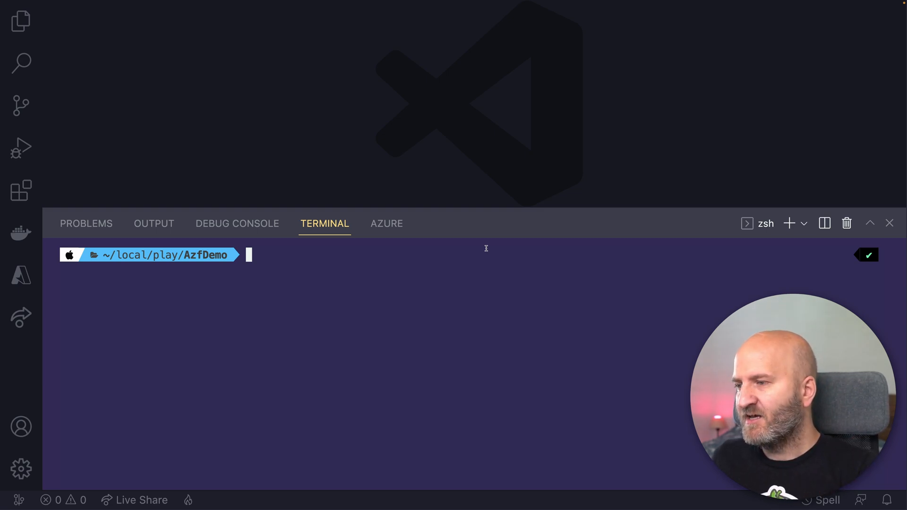
pyautogui.write('dozj')
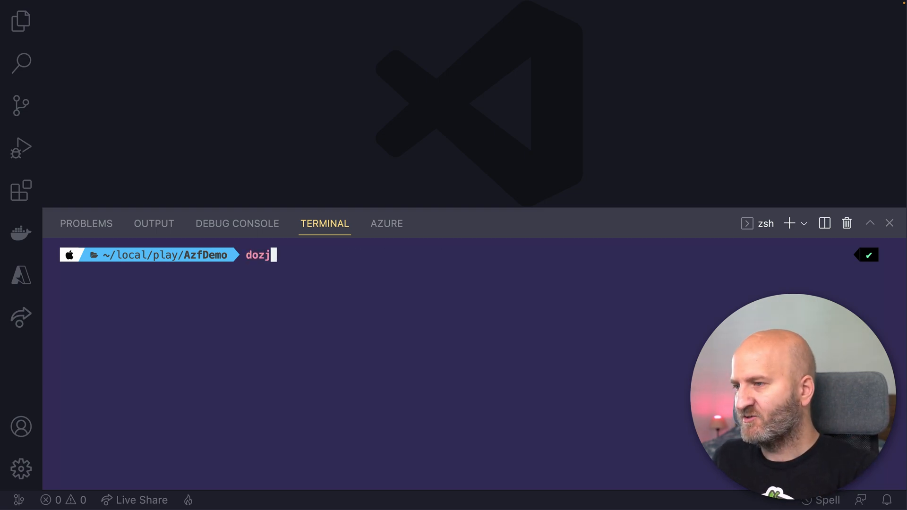
pyautogui.write('dotnet new -i HotChocolate.Templates::13.0.0-preview.51')
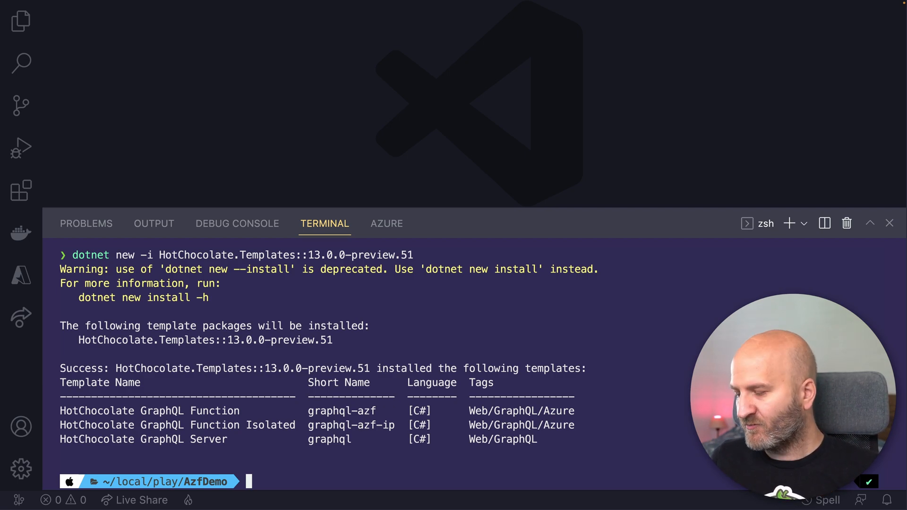
# - Run dotnet new graphql-azf-ip to create the isolated GraphQL Function project, then close the terminal
pyautogui.write('dotnet new -i HotChocolate.Templates::13.0.0-preview.51')
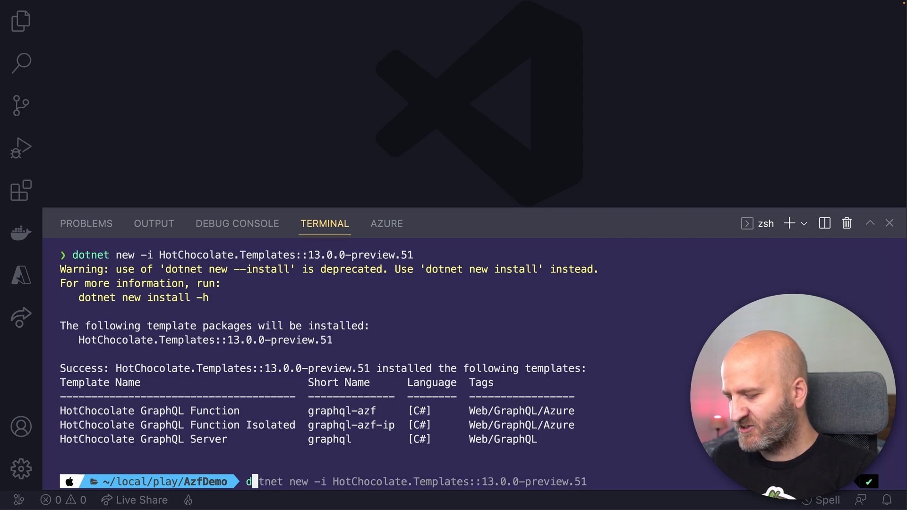
pyautogui.write('otnet')
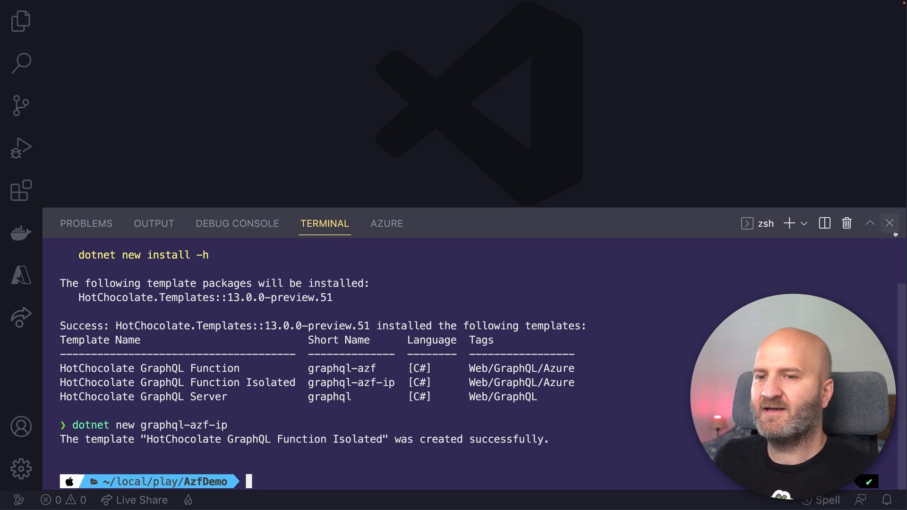
pyautogui.click(890, 223)
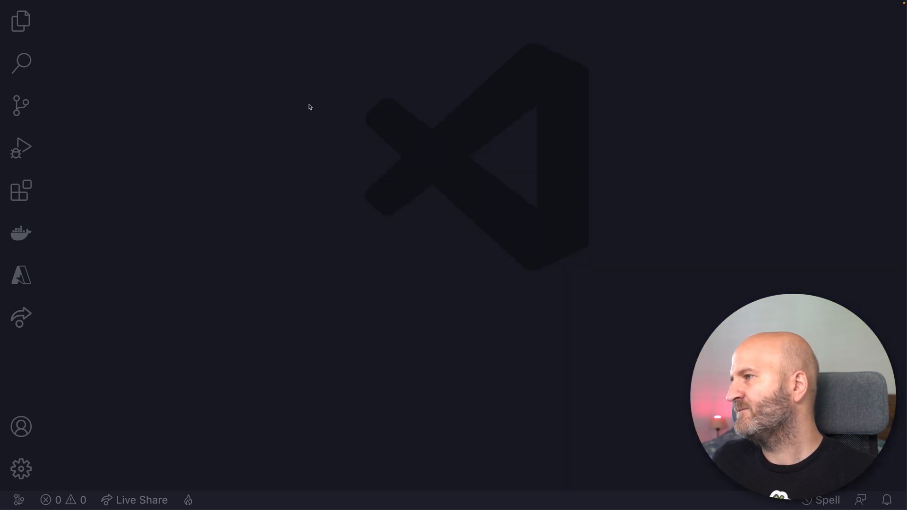
# - Show the generated AzfDemo files in the Explorer and open GraphQLFunction.cs
pyautogui.click(21, 21)
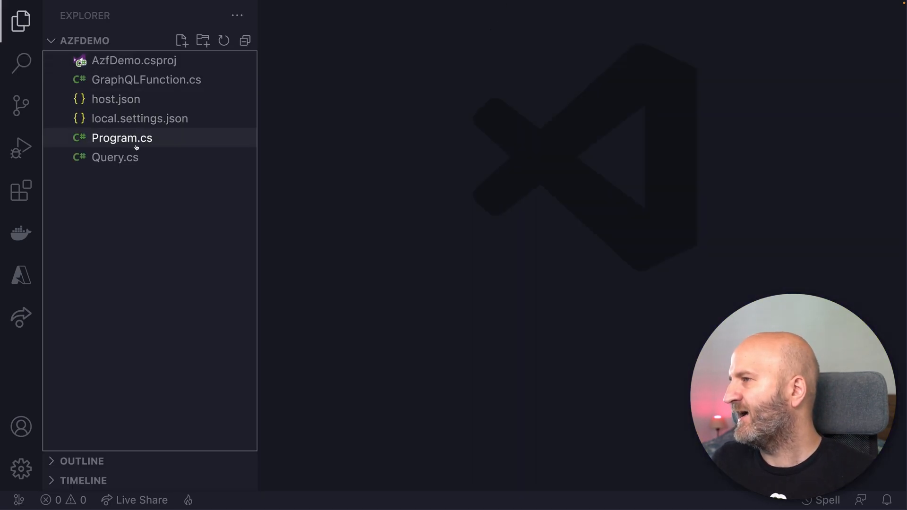
pyautogui.click(134, 60)
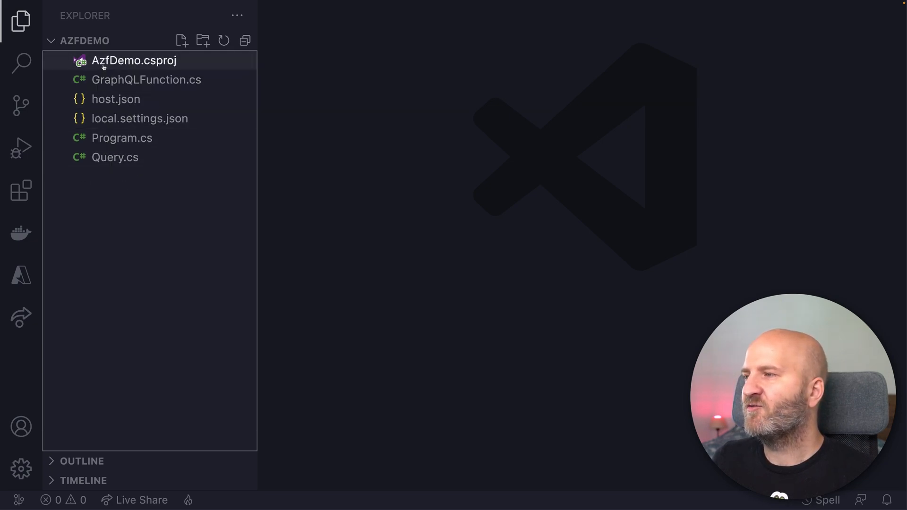
pyautogui.moveTo(147, 79)
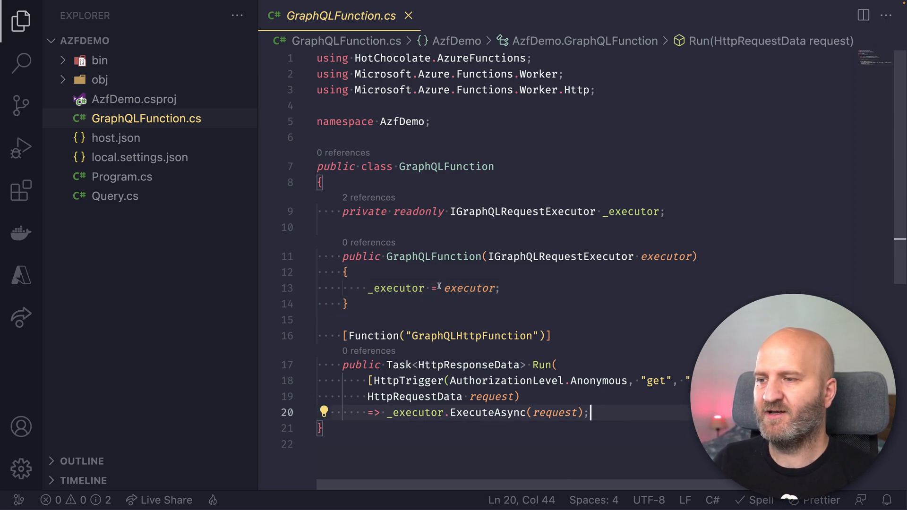
# - Review the executor assignment in GraphQLFunction.cs, then open Program.cs
pyautogui.doubleClick(559, 256)
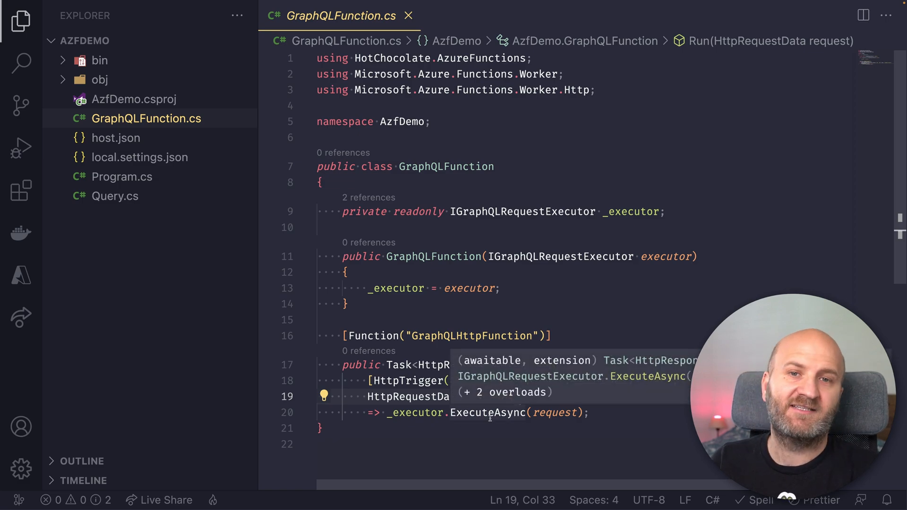
pyautogui.click(122, 176)
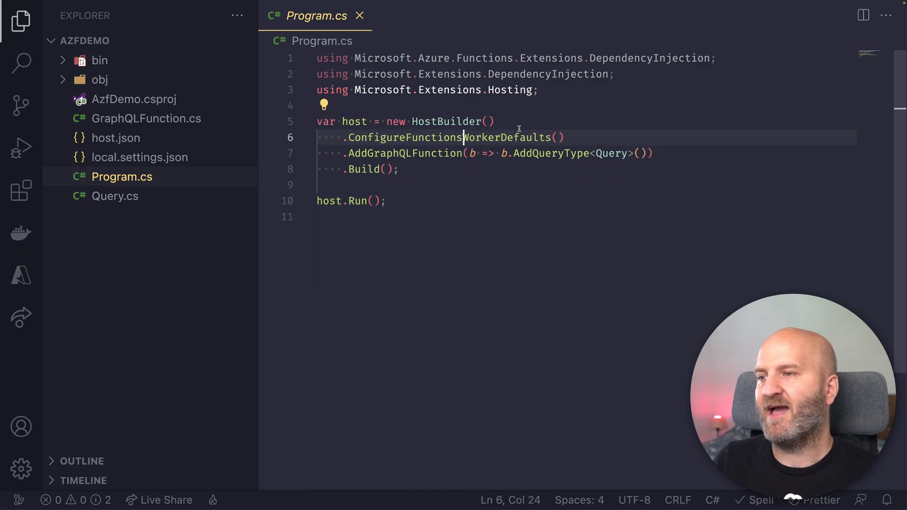
# - Highlight the AddGraphQLFunction and AddQueryType registrations in Program.cs, then open Query.cs
pyautogui.moveTo(342, 121); pyautogui.dragTo(556, 137)
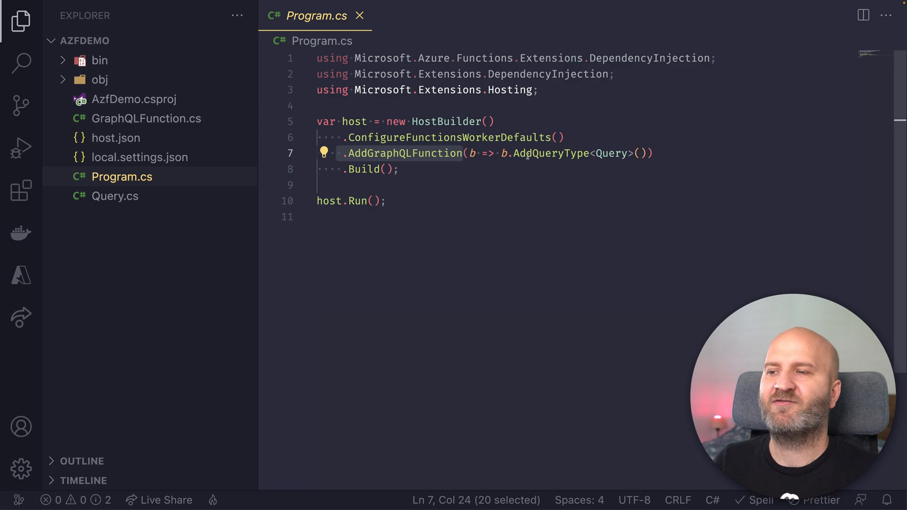
pyautogui.doubleClick(550, 153)
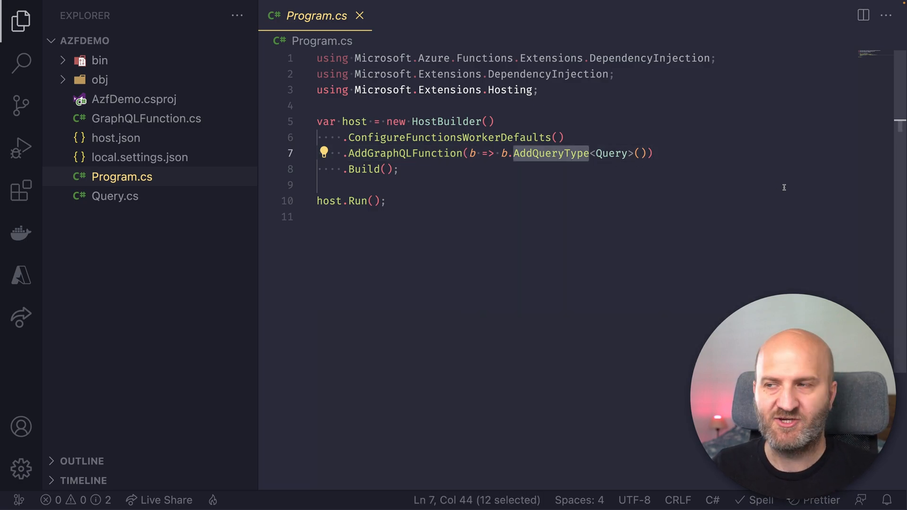
pyautogui.click(115, 195)
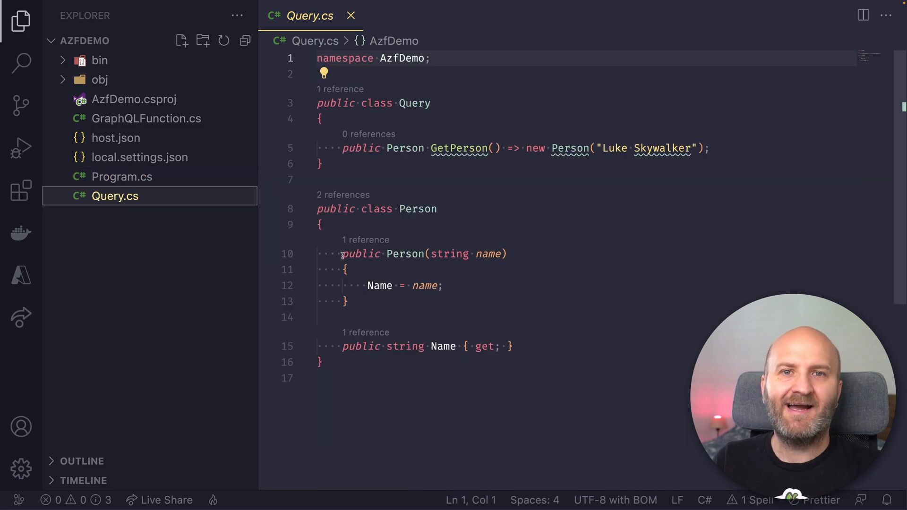
pyautogui.moveTo(537, 278)
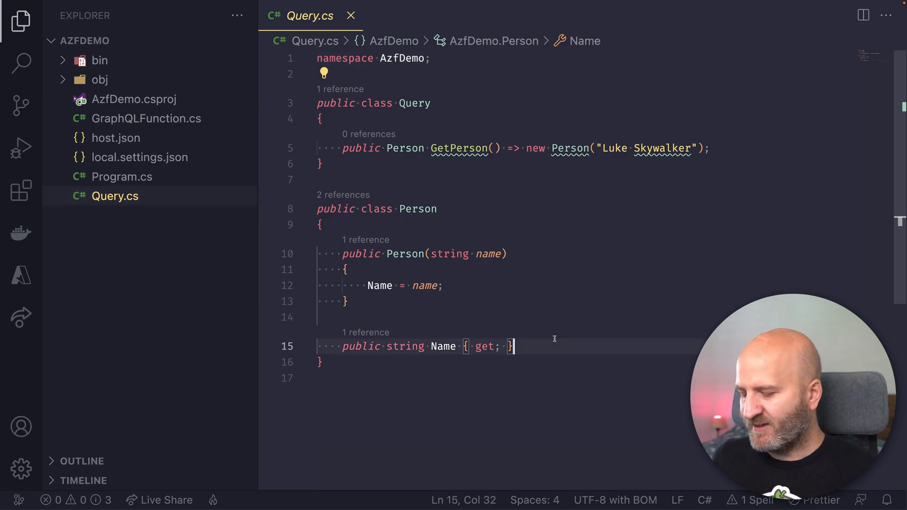
# - Reopen the terminal and restore the AzfDemo project's dependencies with dotnet restore
pyautogui.click(20, 21)
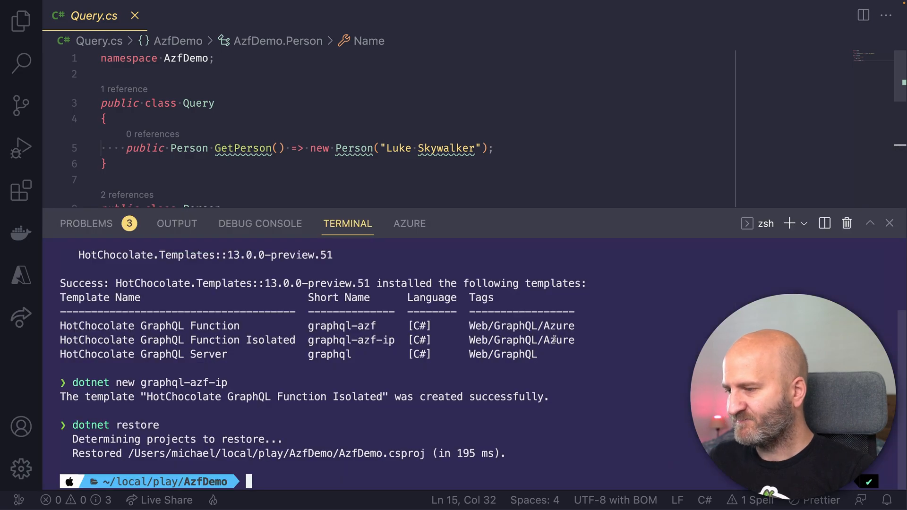
# - Run func start and pick out the GraphQLHttpFunction endpoint at localhost:7071/api/graphql
pyautogui.write('fun start')
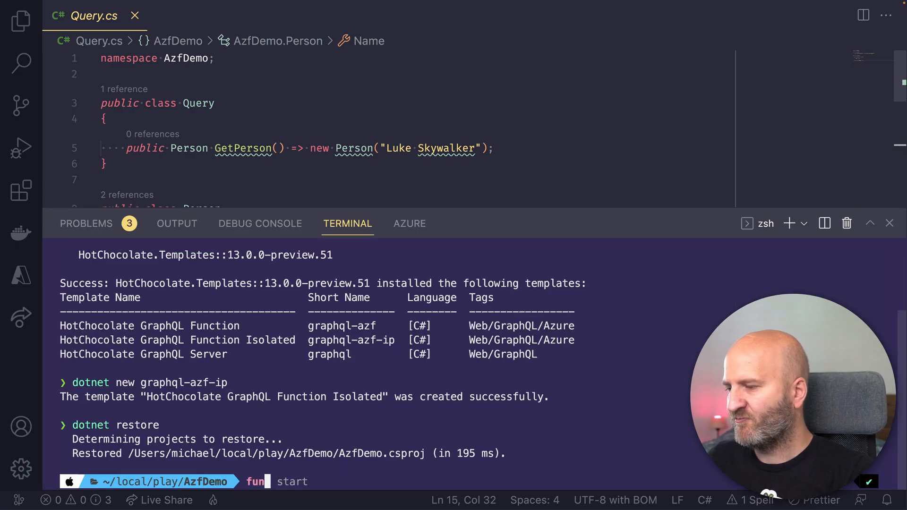
pyautogui.write('c')
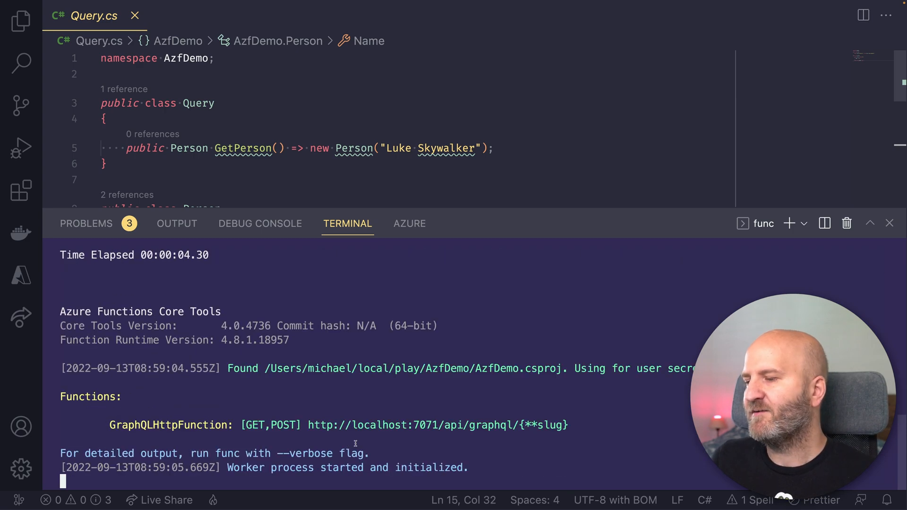
pyautogui.doubleClick(263, 426)
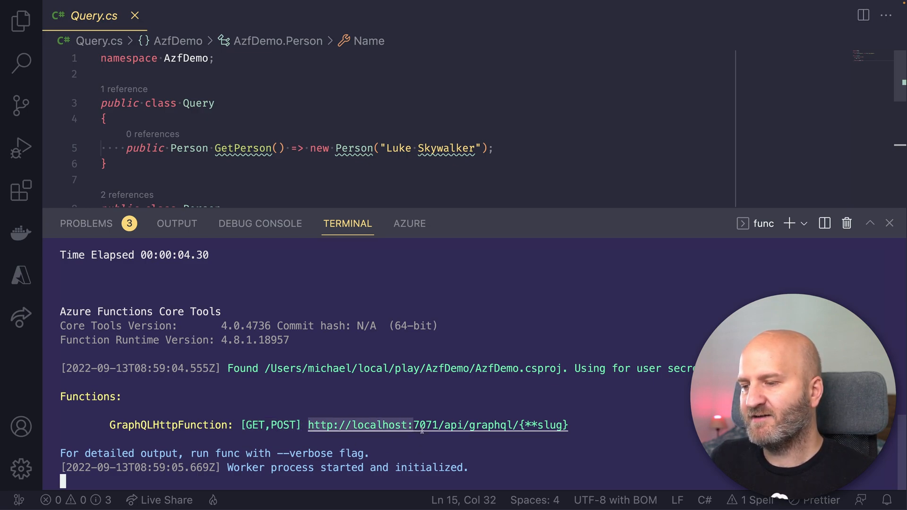
pyautogui.moveTo(498, 425)
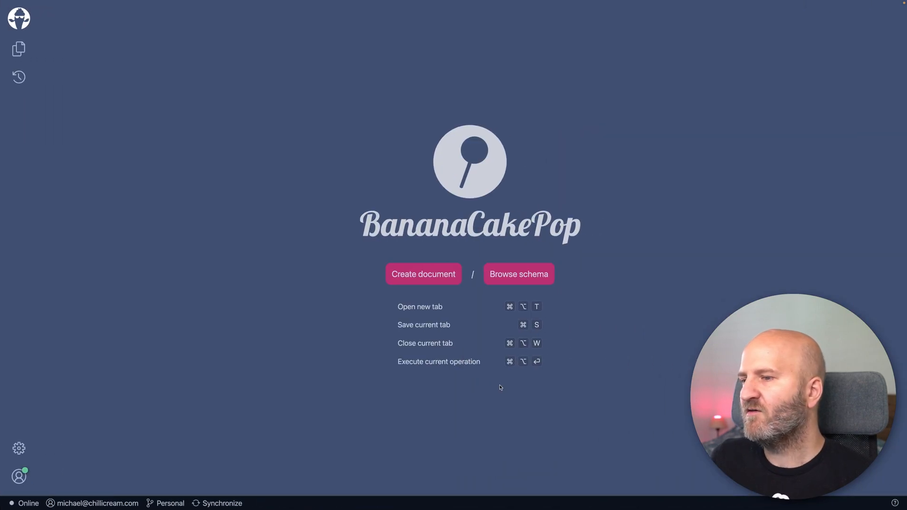
# - Create a new document and inspect the Person type's fields in the Schema Reference
pyautogui.click(423, 274)
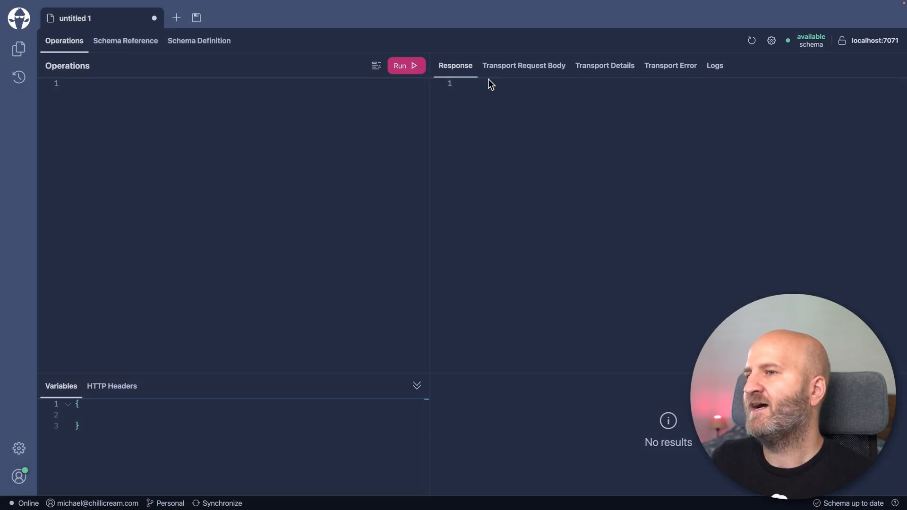
pyautogui.click(125, 41)
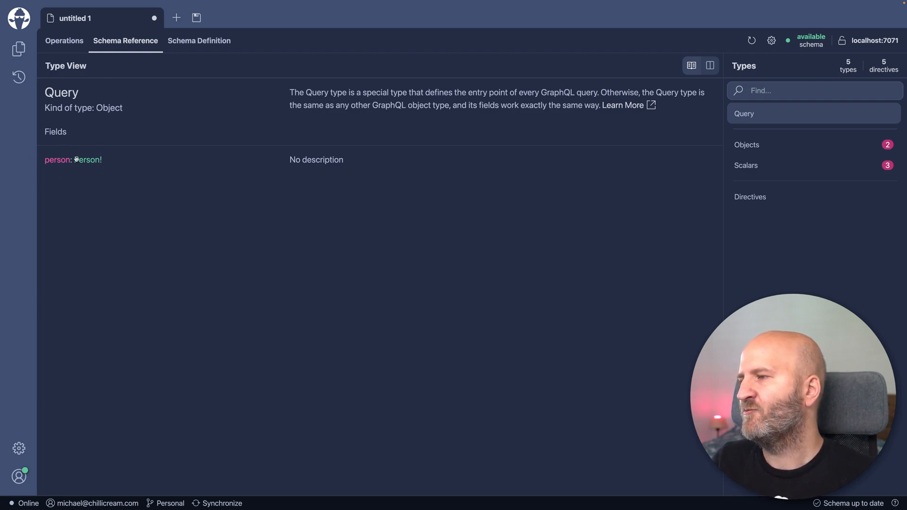
pyautogui.click(87, 159)
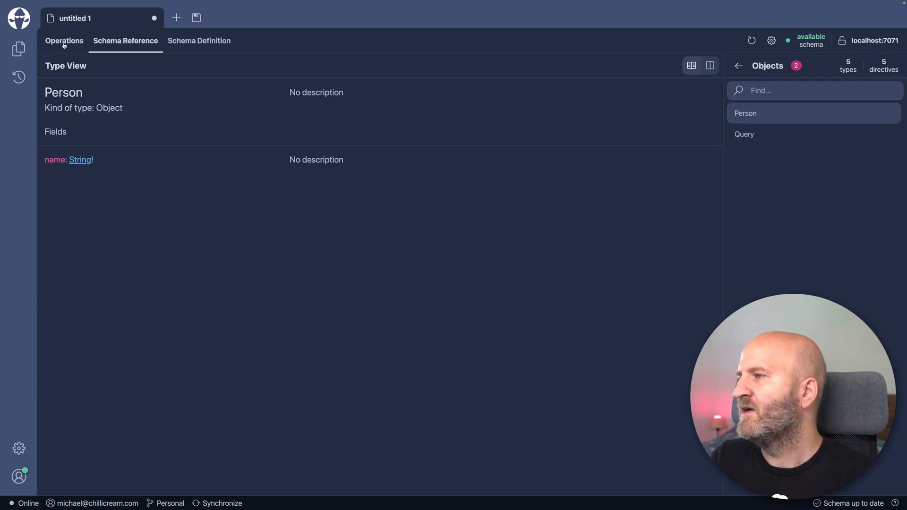
# - Write the { person { name } } query and run it, returning Luke Skywalker
pyautogui.click(63, 40)
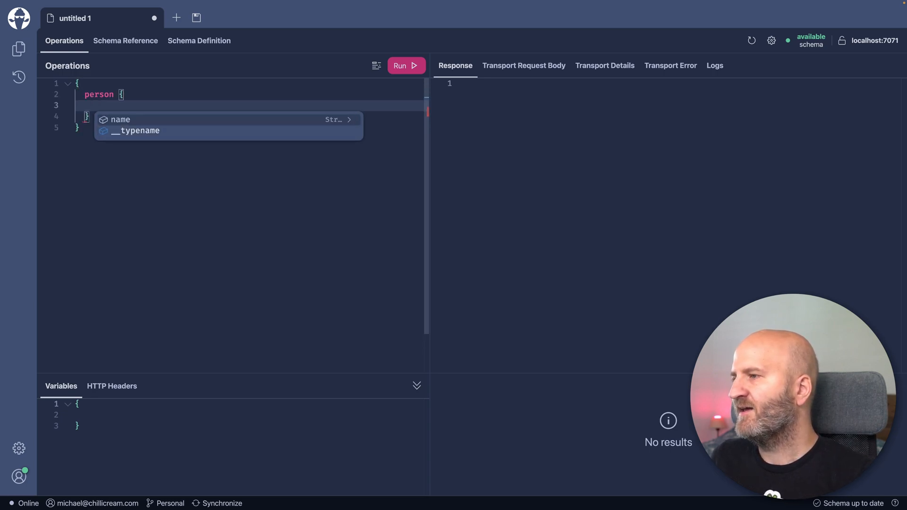
pyautogui.click(121, 119)
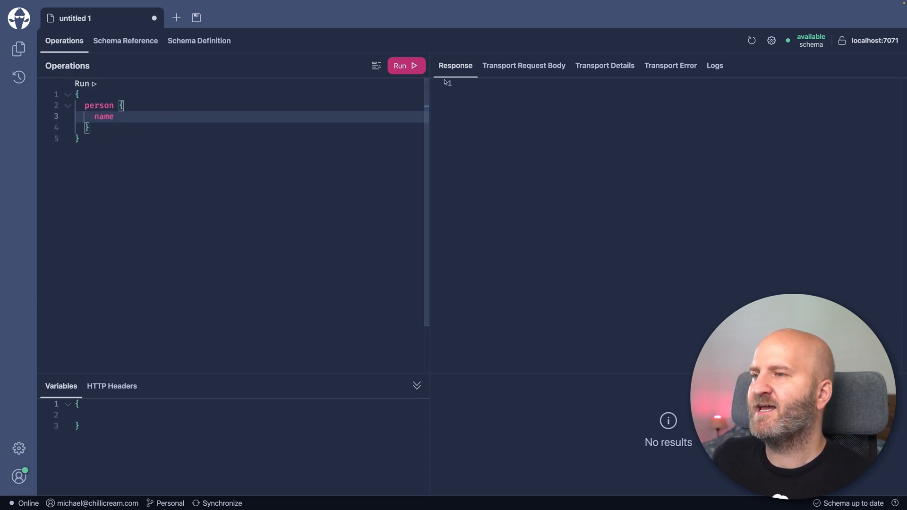
pyautogui.click(407, 65)
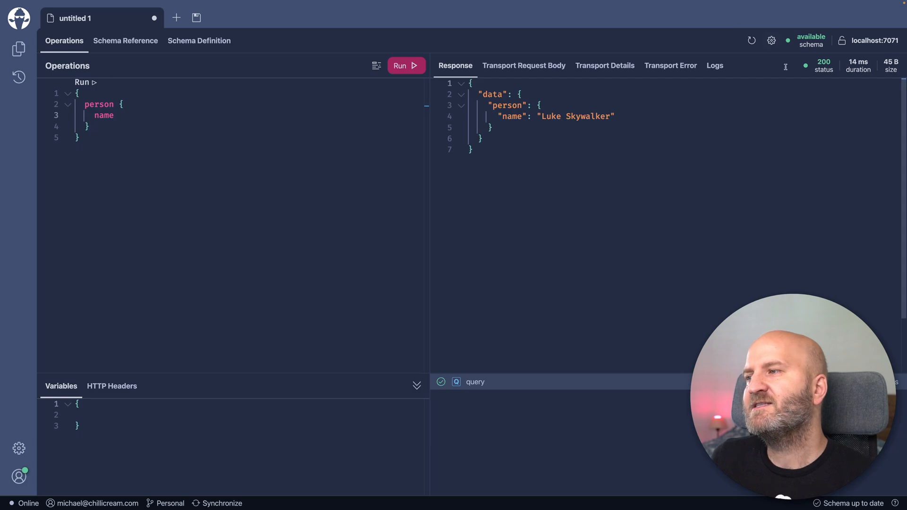
pyautogui.moveTo(630, 242)
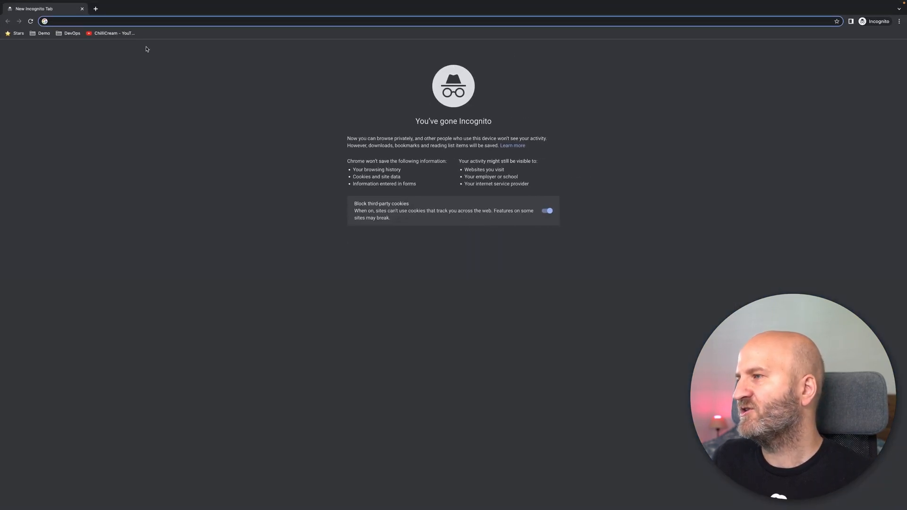
pyautogui.write('http://localhost:7071/api/graphql')
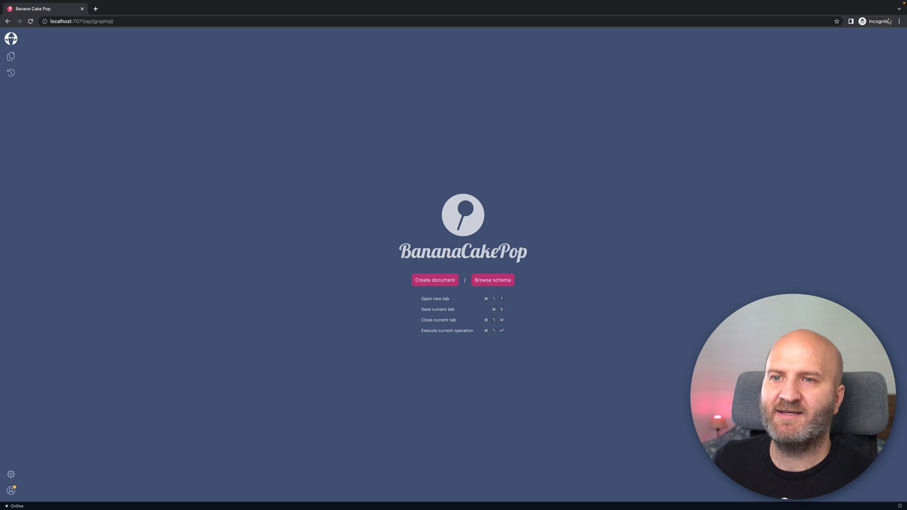
pyautogui.click(900, 22)
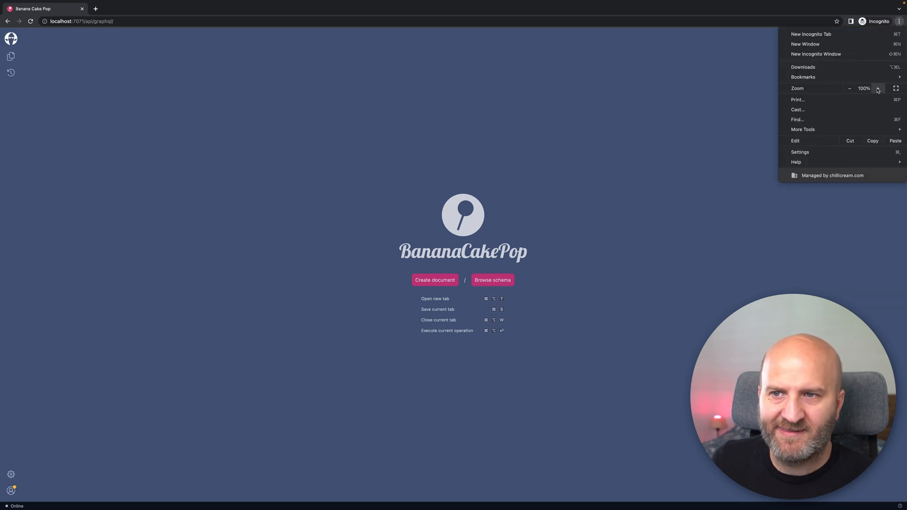
pyautogui.click(878, 88)
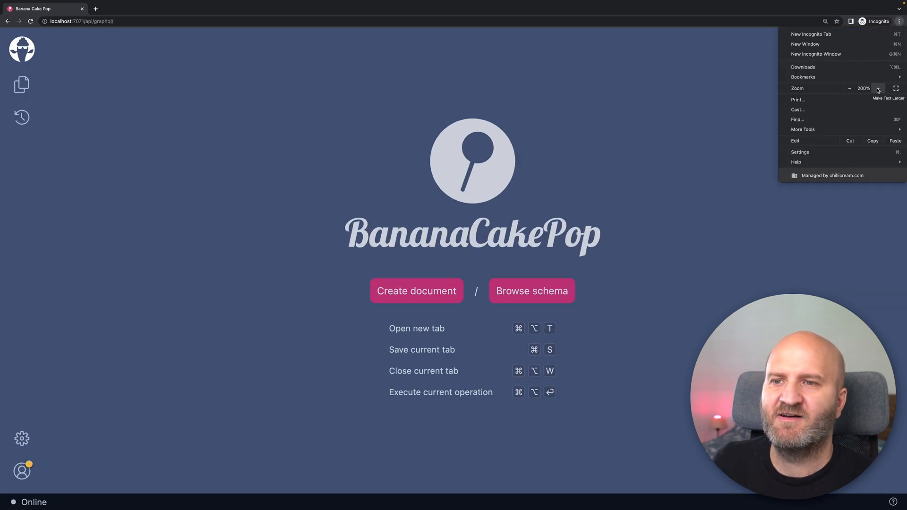
pyautogui.click(407, 313)
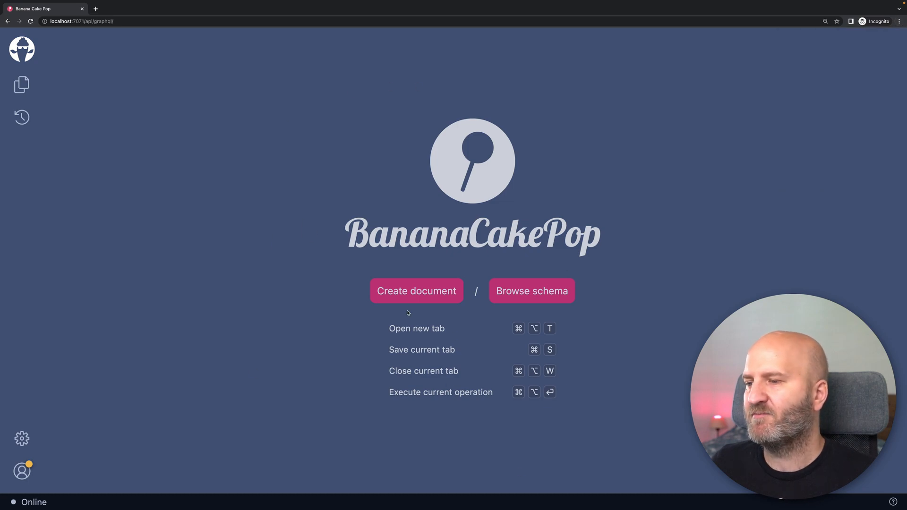
# - Create a new document and write the person name query in the served Banana Cake Pop
pyautogui.click(415, 292)
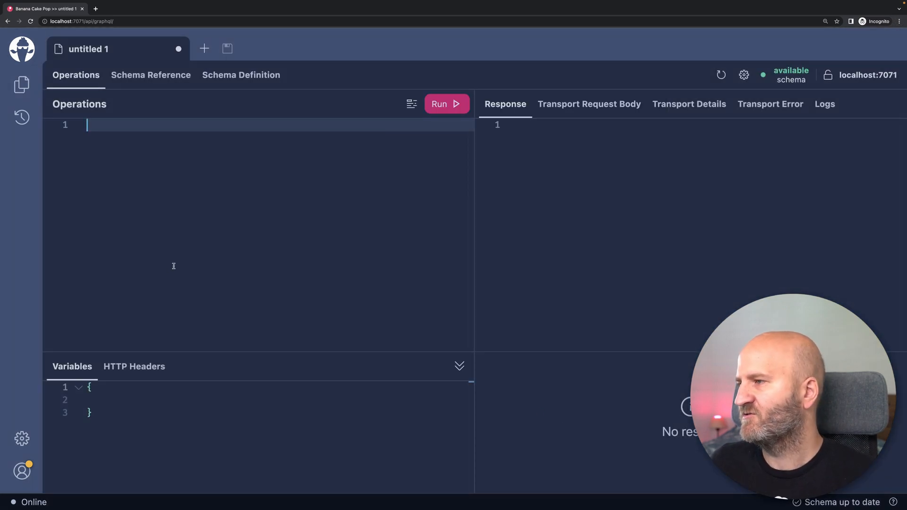
pyautogui.write('{')
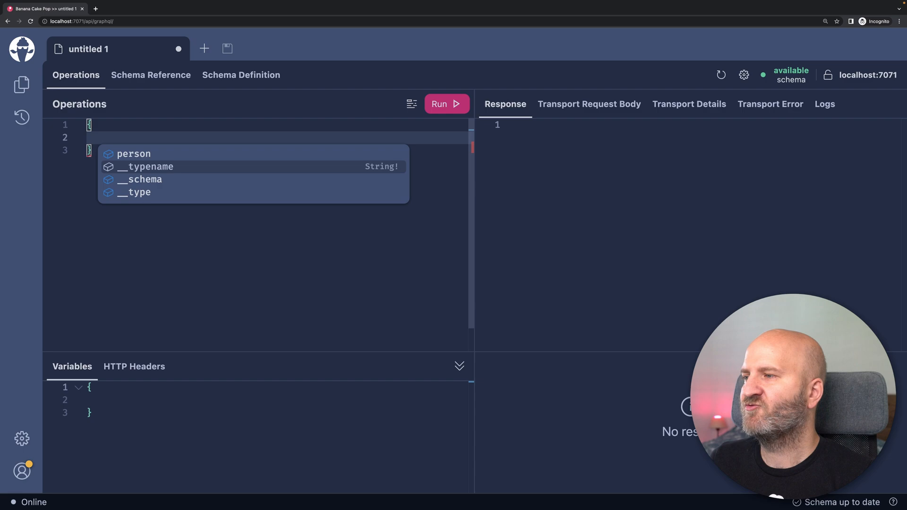
pyautogui.click(446, 103)
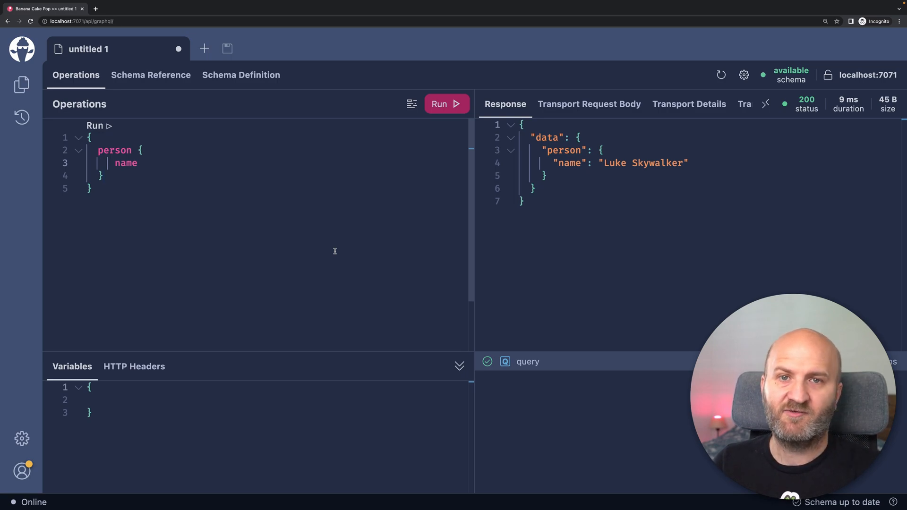
pyautogui.moveTo(311, 244)
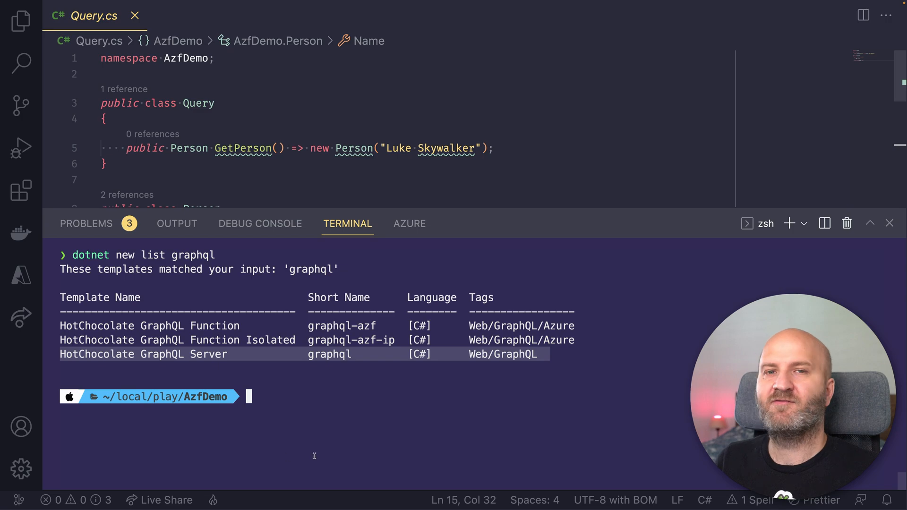
pyautogui.moveTo(379, 454)
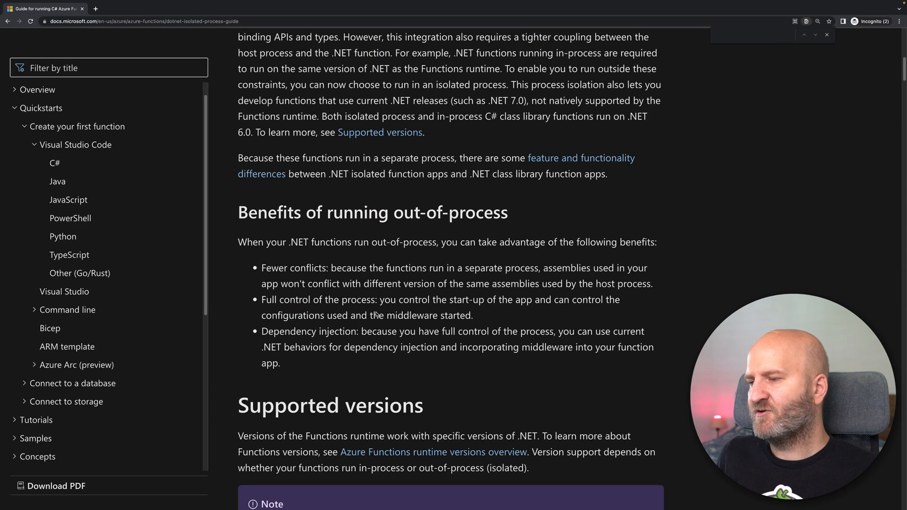
# - Locate .NET 7.0 (preview) in the Supported versions table and the Cancellation tokens row via 'canc' search
pyautogui.scroll(-3)
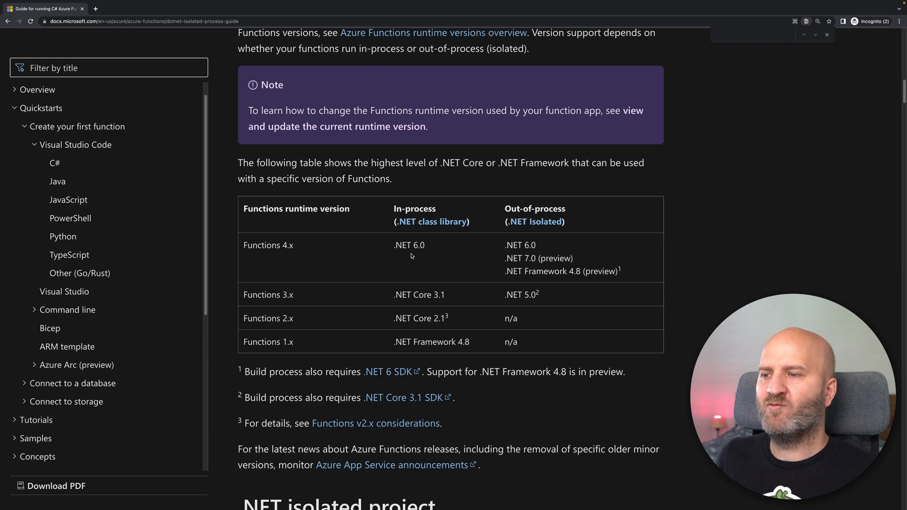
pyautogui.doubleClick(409, 245)
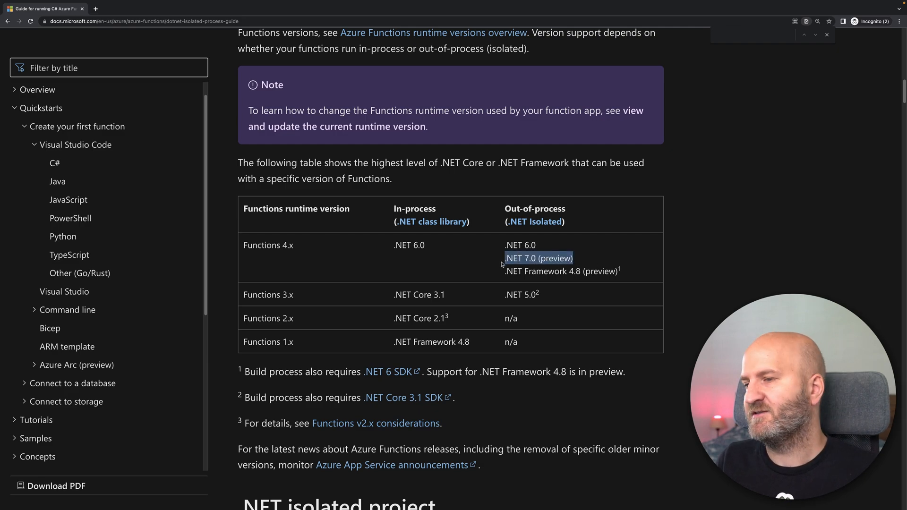
pyautogui.write('canc')
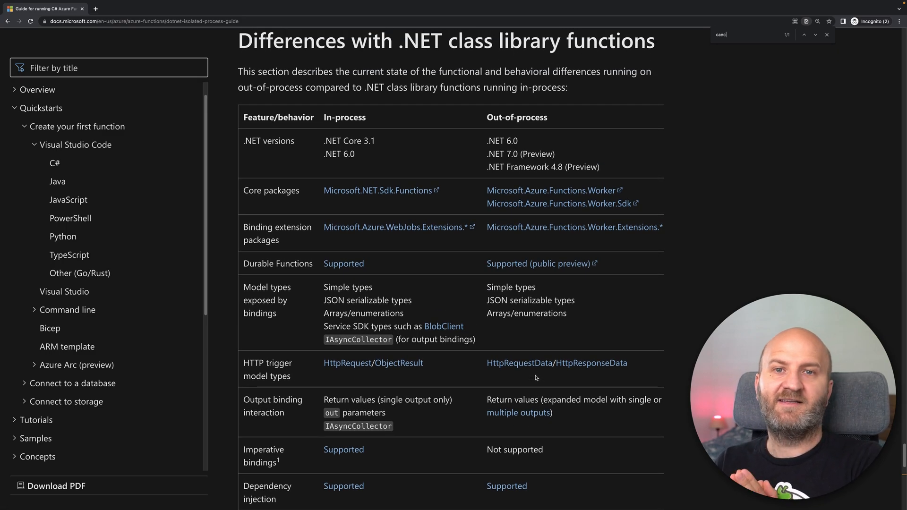
pyautogui.scroll(-3)
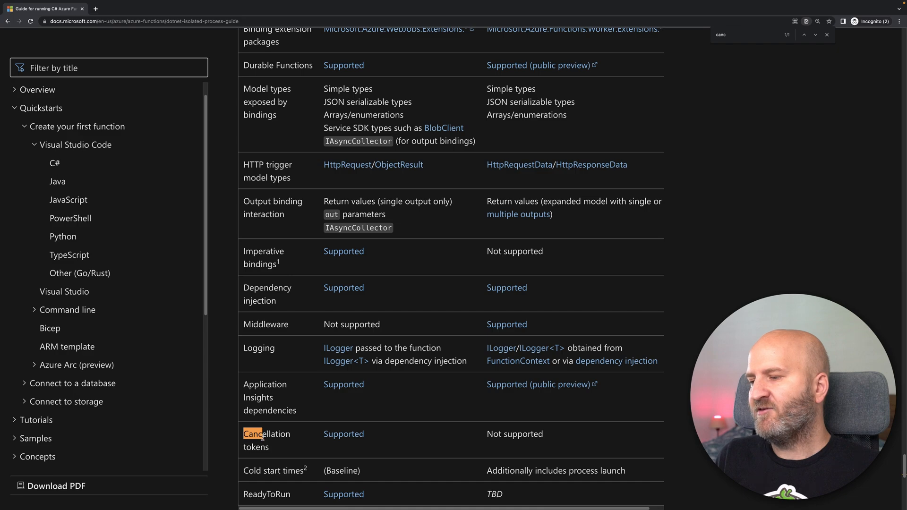